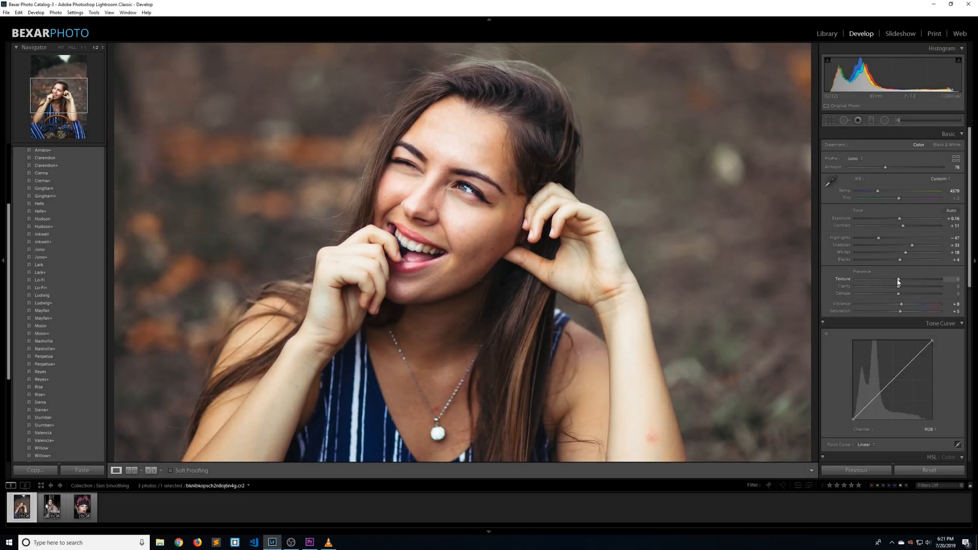
- Preview skin smoothing by lowering overall Texture, then return it to zero
left_click_drag(898, 279, 878, 278)
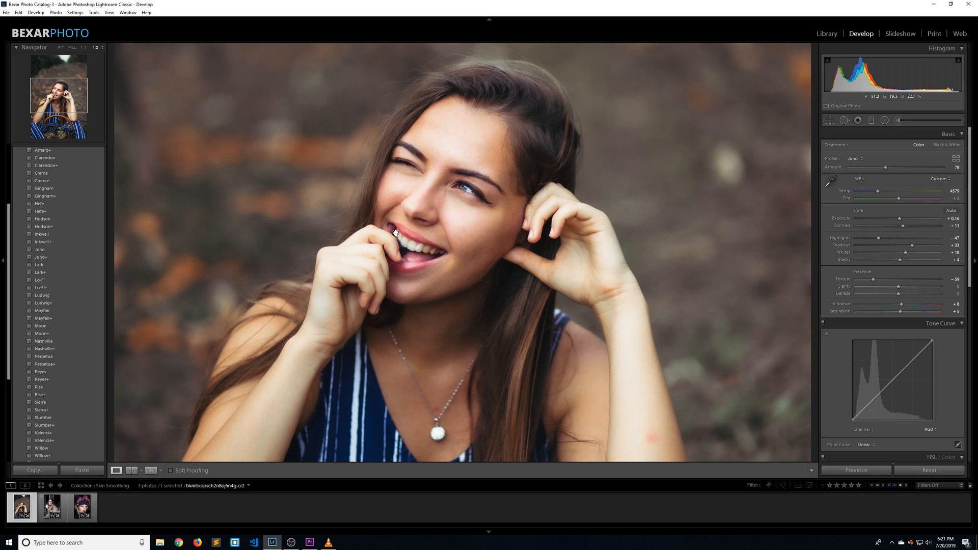
left_click_drag(886, 279, 901, 280)
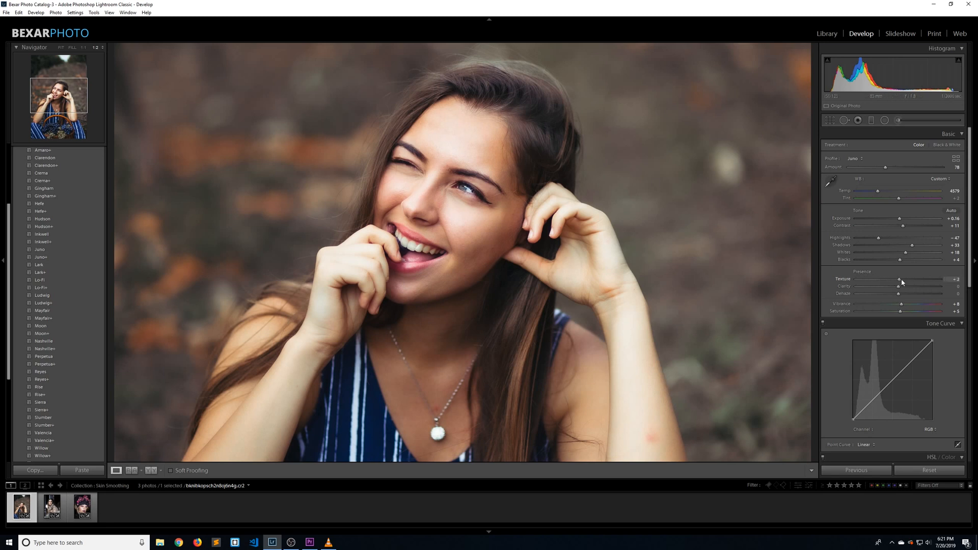
left_click_drag(901, 279, 948, 279)
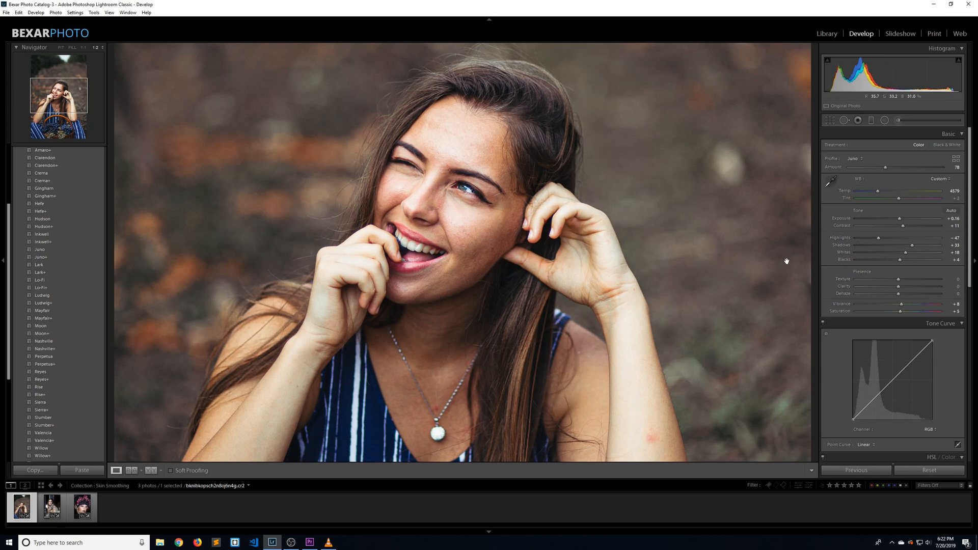
mouse_move(872, 120)
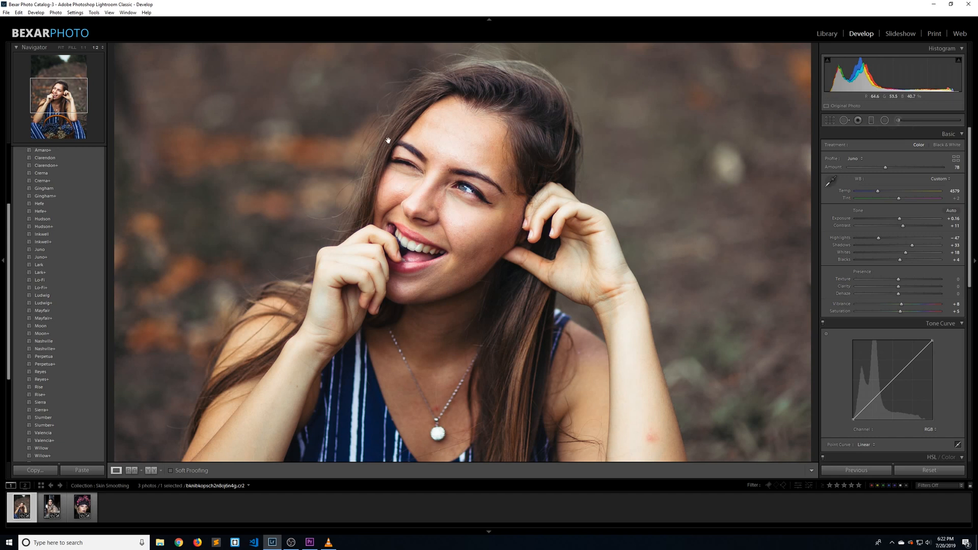
mouse_move(538, 188)
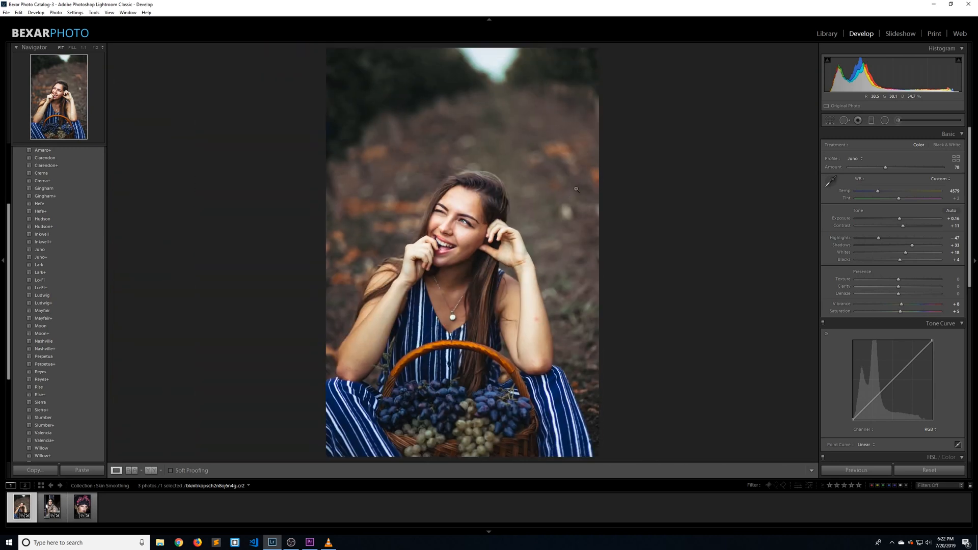
- Add a graduated filter covering the whole portrait, checking coverage with a temporary exposure drop
left_click(871, 119)
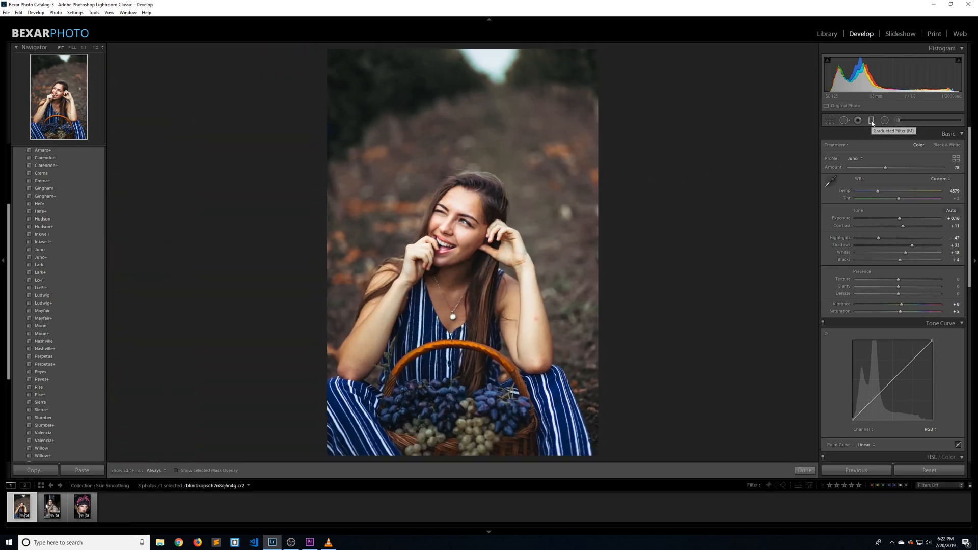
left_click(871, 120)
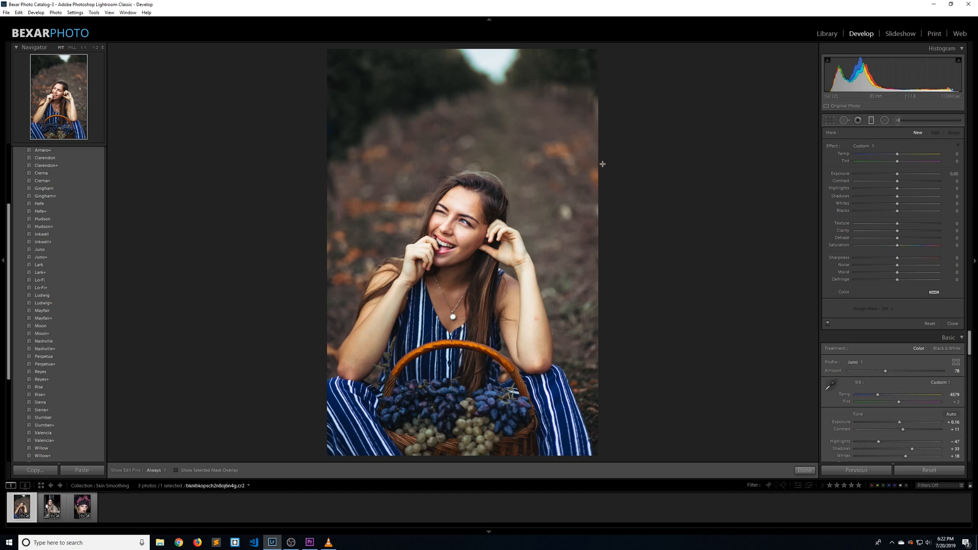
mouse_move(605, 210)
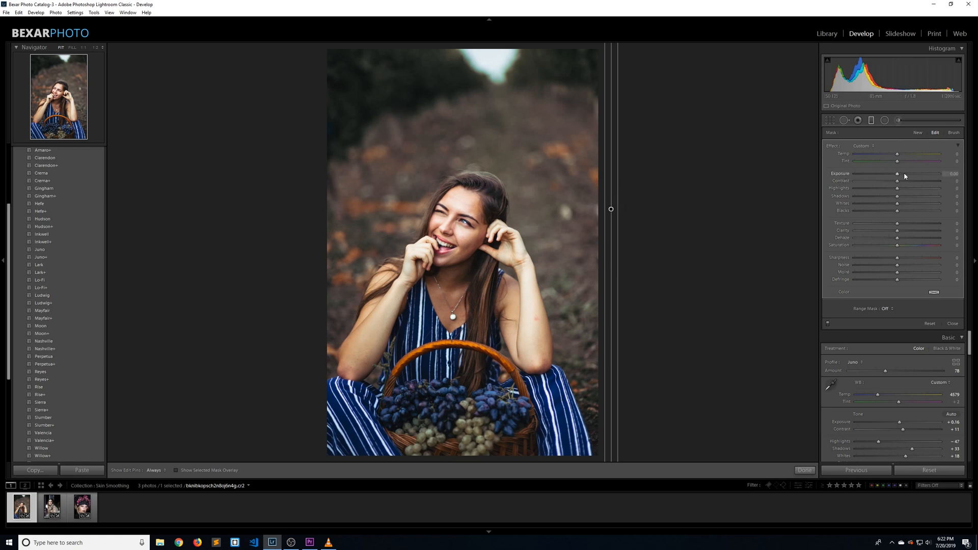
left_click_drag(916, 173, 859, 173)
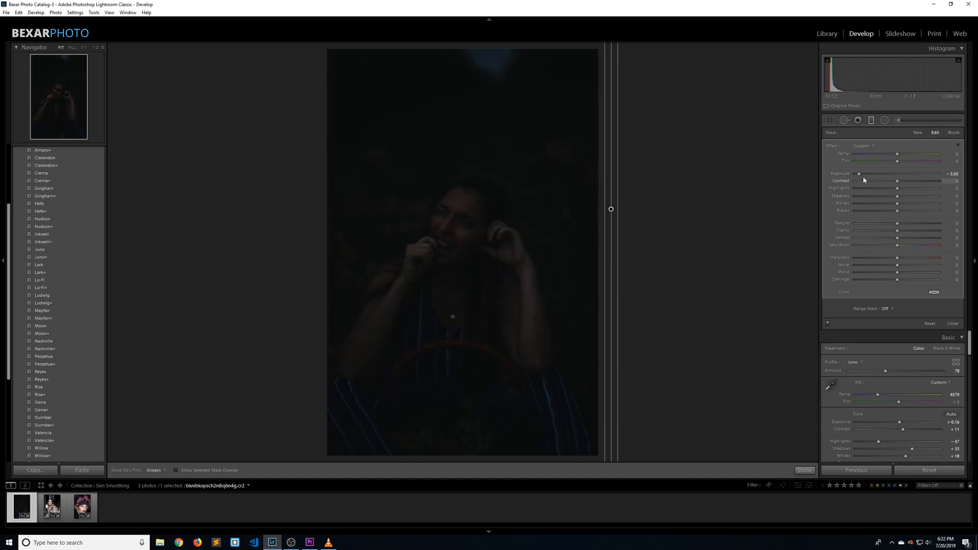
left_click_drag(877, 174, 881, 173)
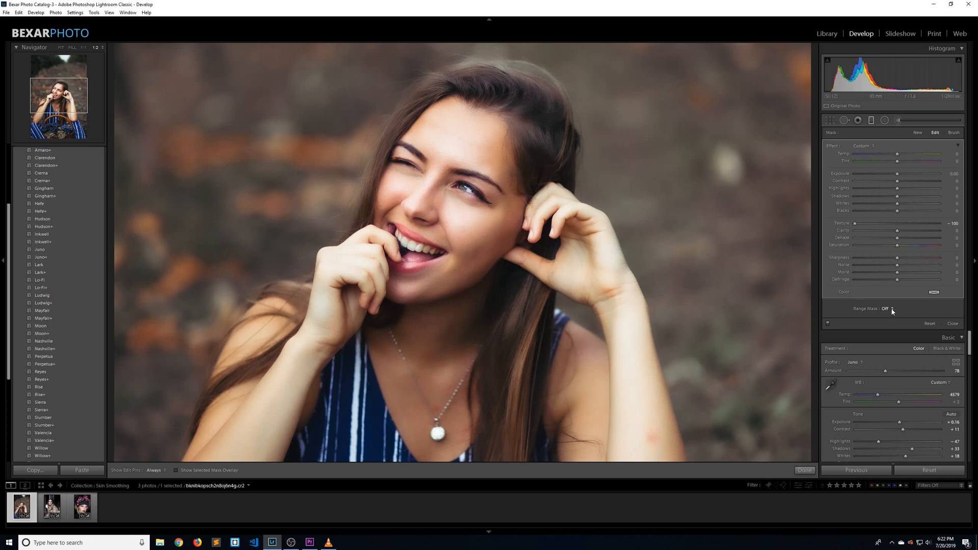
mouse_move(891, 310)
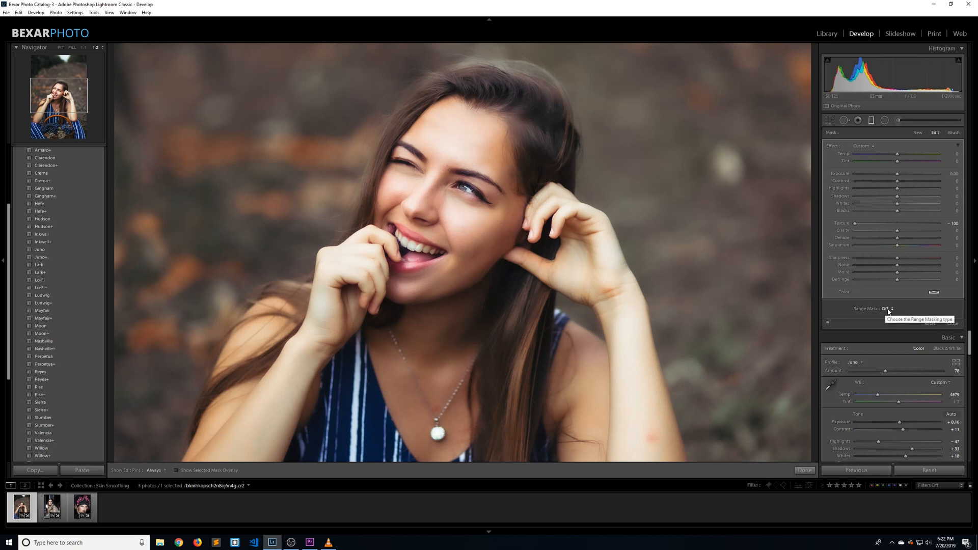
- Switch the graduated filter's Range Mask type to Color
left_click(889, 308)
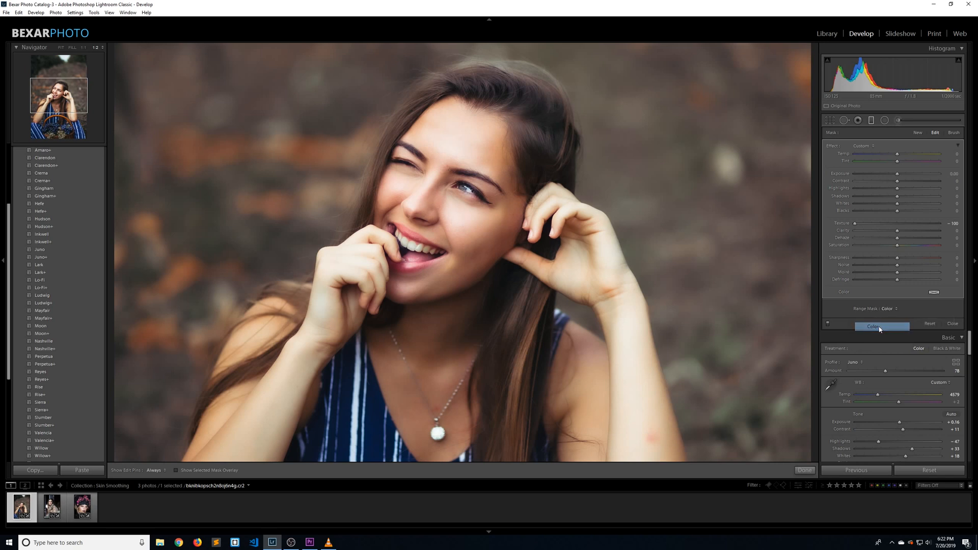
left_click(873, 326)
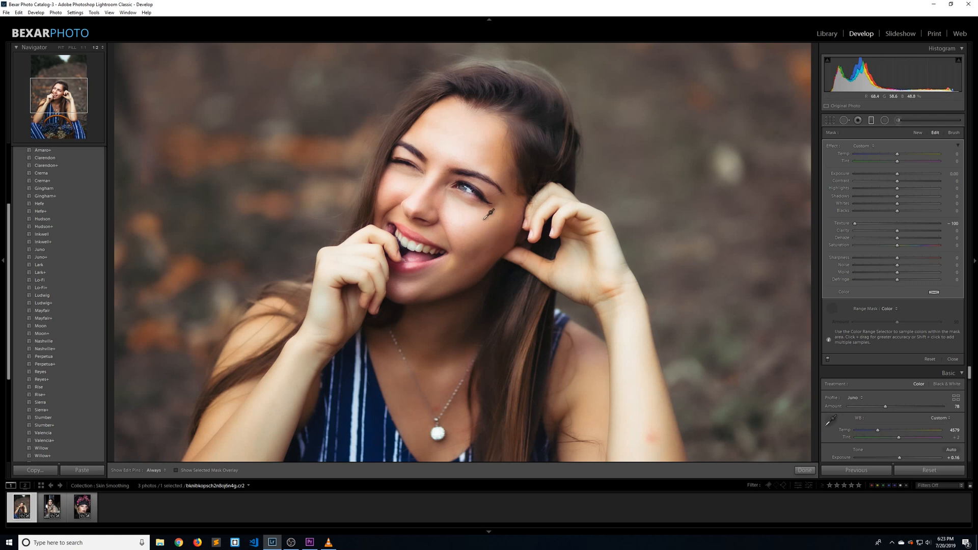
mouse_move(465, 211)
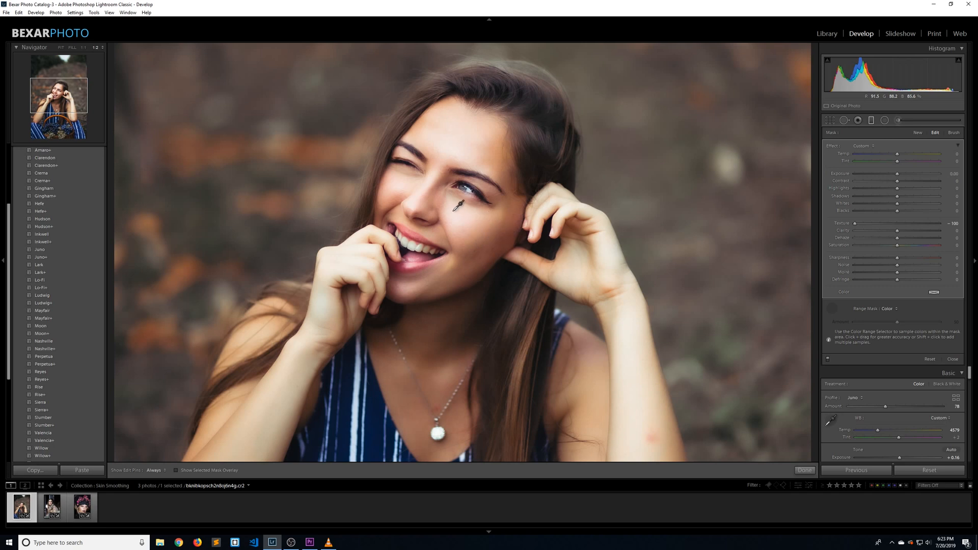
mouse_move(474, 217)
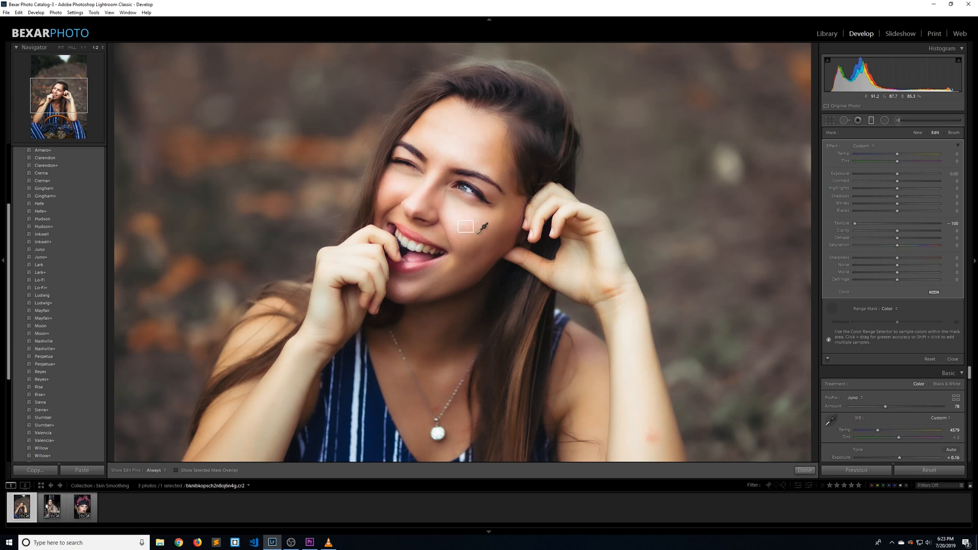
- Sample the skin tone with a small eyedropper box on the model's cheek
left_click_drag(466, 226, 506, 251)
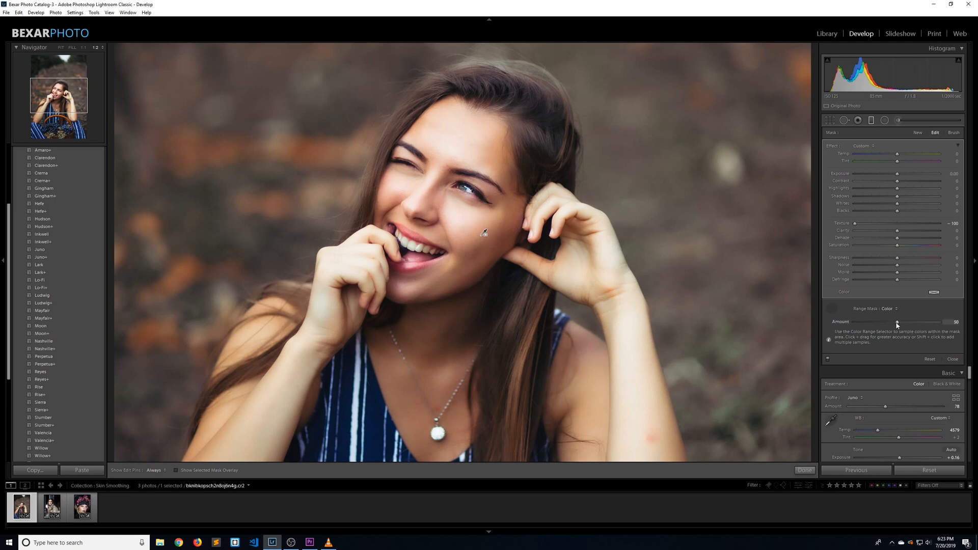
- Lower the color range mask Amount to a very low value, tightening selection to skin
left_click_drag(897, 324, 900, 324)
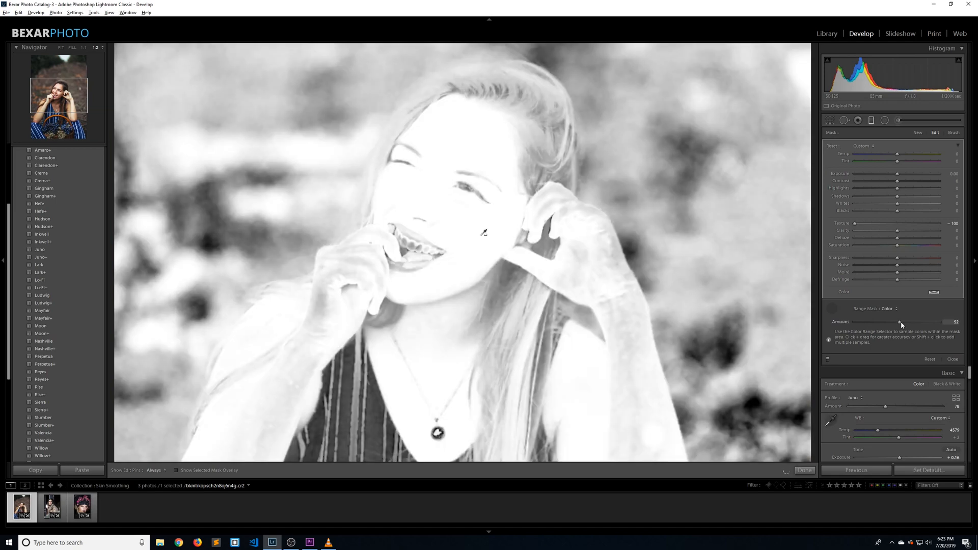
left_click_drag(900, 325, 892, 325)
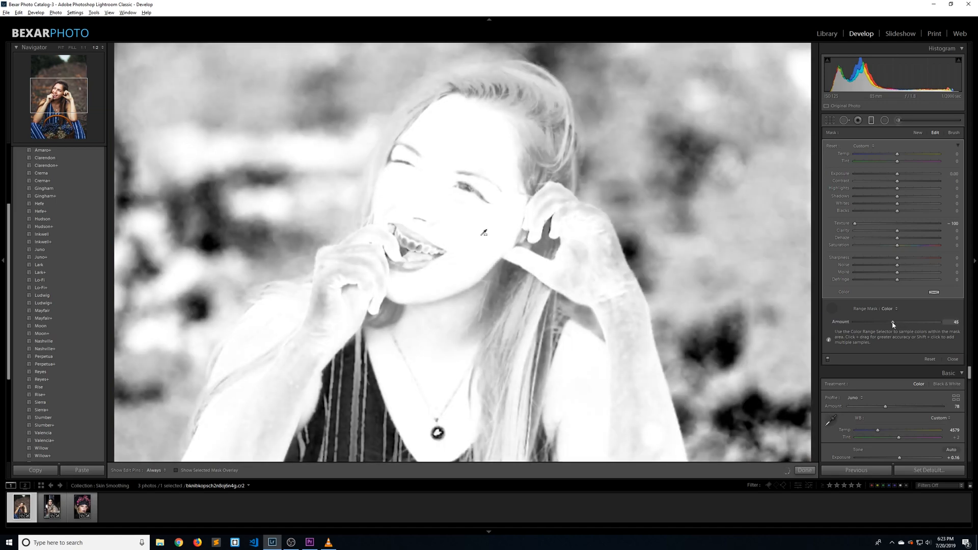
left_click_drag(893, 321, 889, 321)
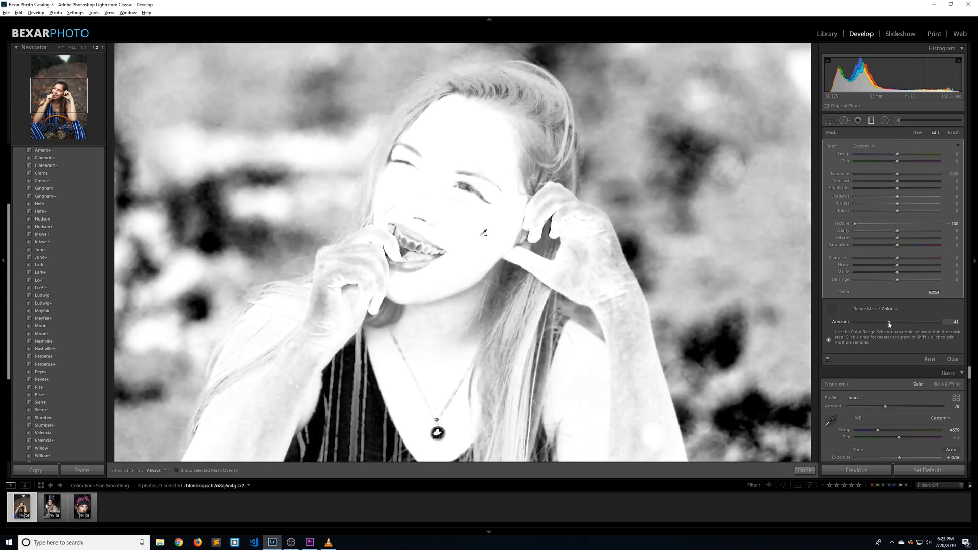
left_click_drag(888, 324, 871, 324)
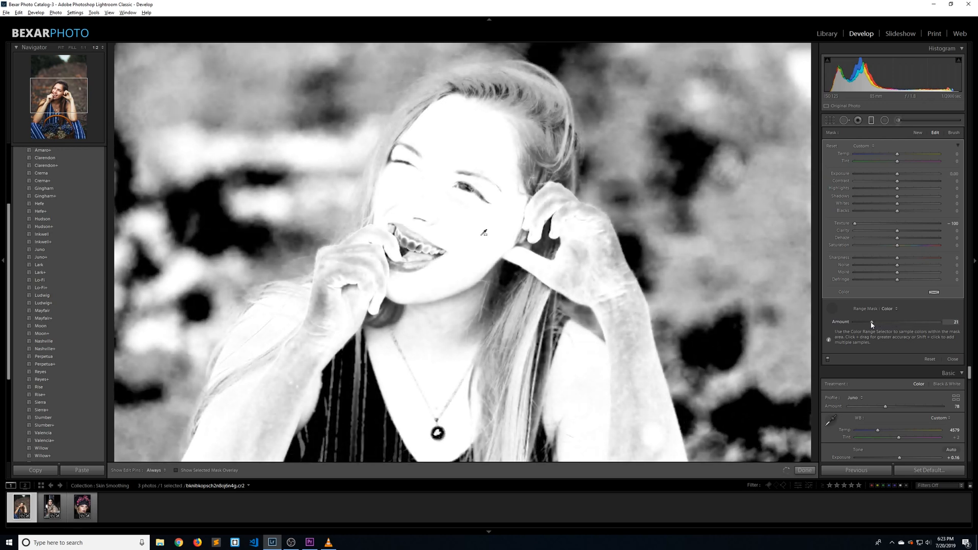
left_click_drag(872, 322, 866, 321)
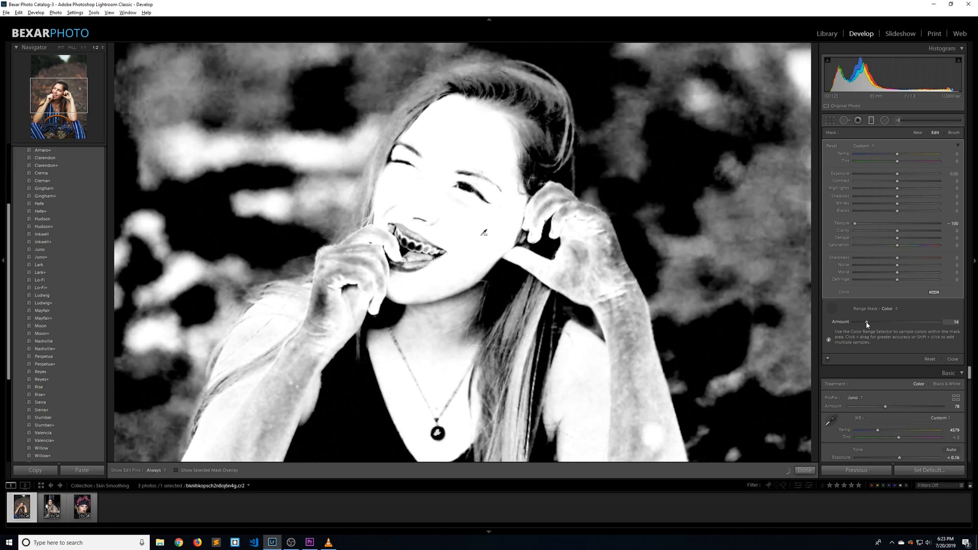
left_click_drag(866, 325, 862, 325)
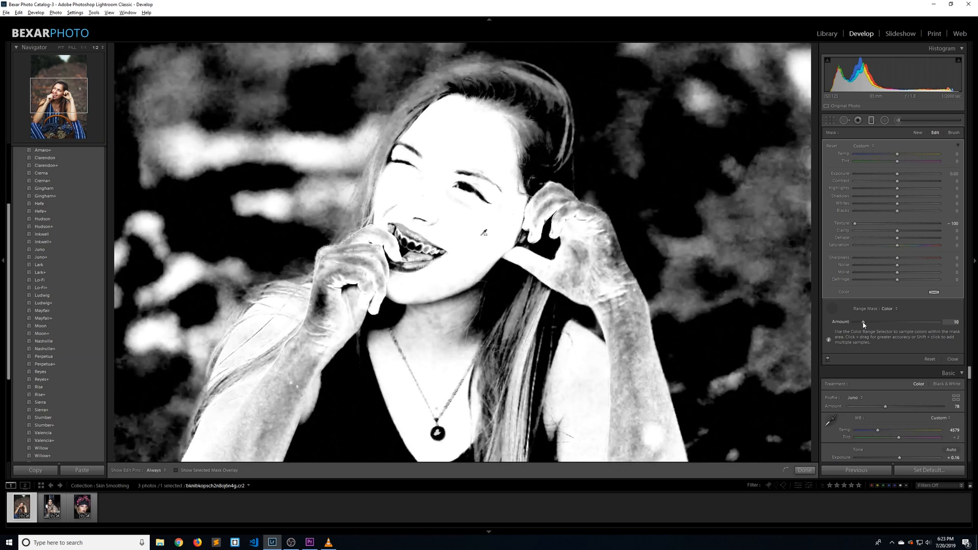
left_click_drag(864, 322, 859, 322)
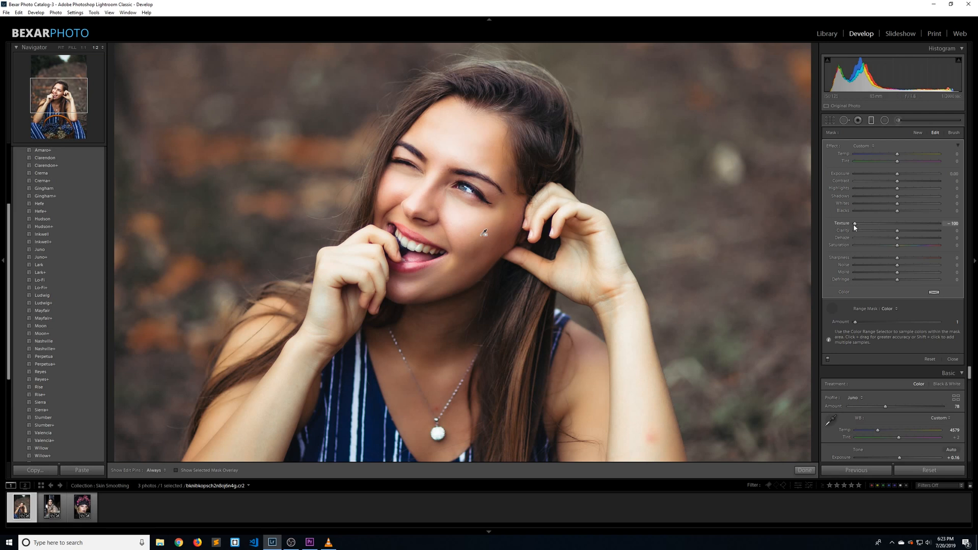
- Ease the filter's Texture to -66, test coverage with Temp, and close filter editing
left_click_drag(856, 223, 870, 223)
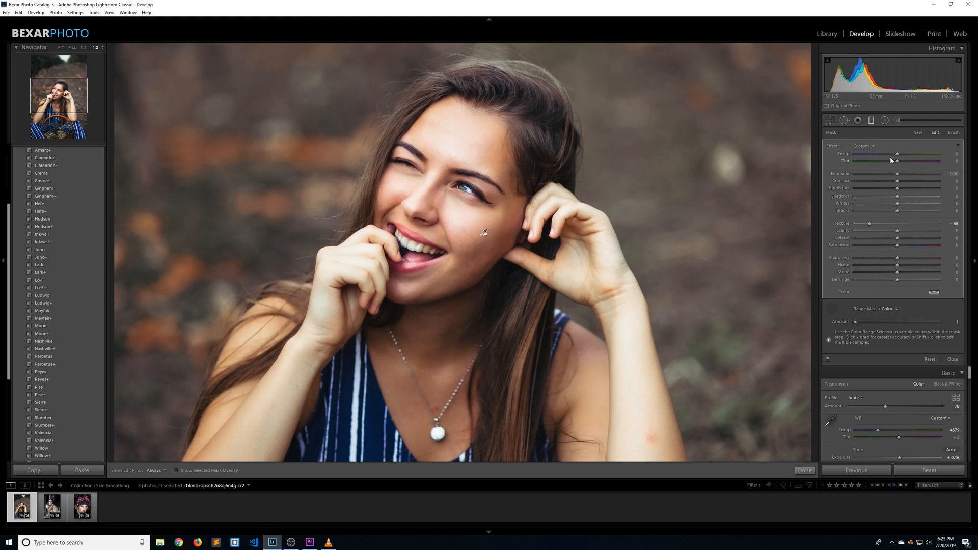
left_click_drag(909, 154, 855, 154)
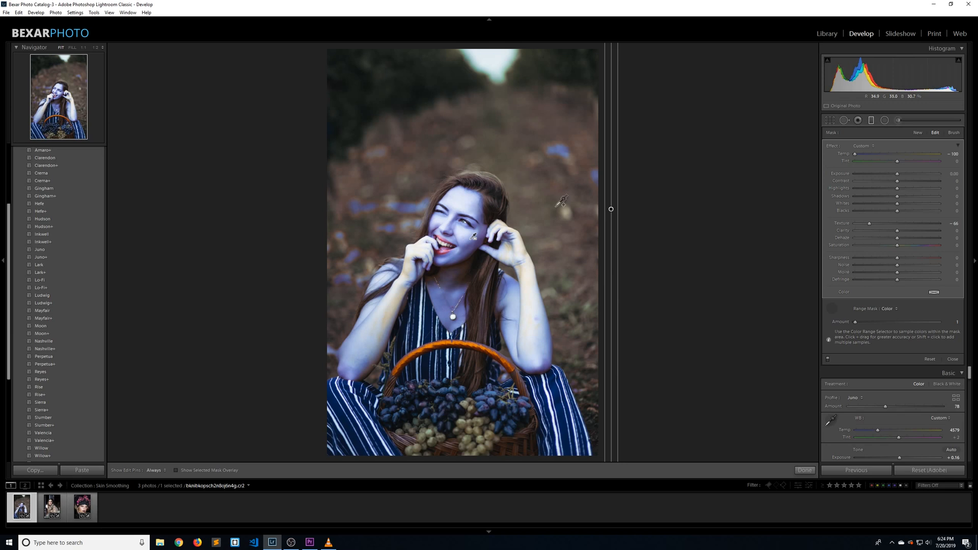
left_click(953, 133)
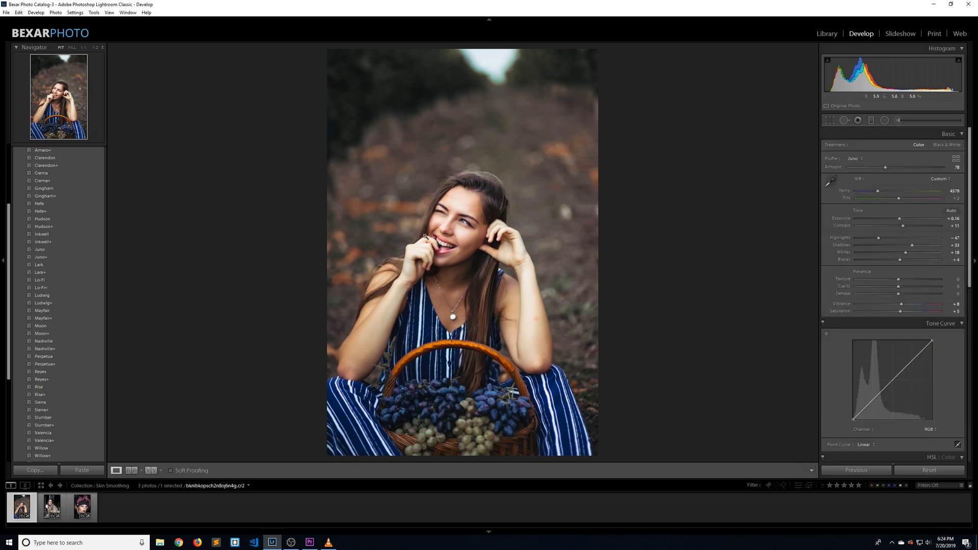
mouse_move(527, 199)
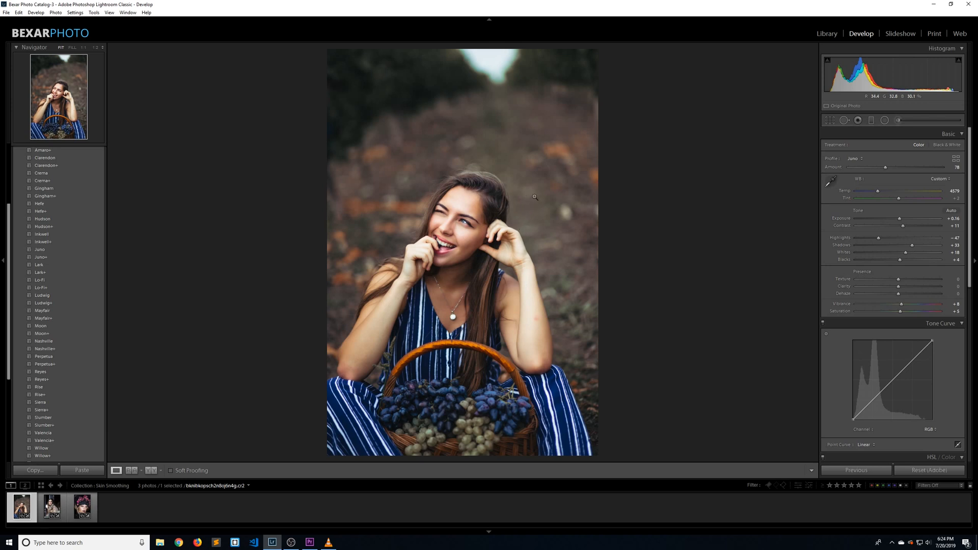
- Copy only the Graduated Filters local adjustments from this portrait's develop settings
left_click(33, 470)
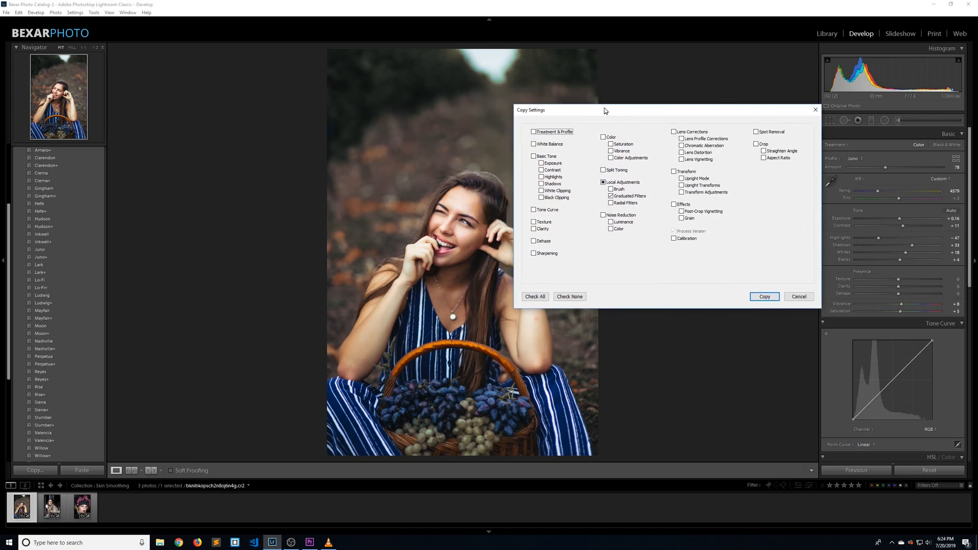
left_click(568, 295)
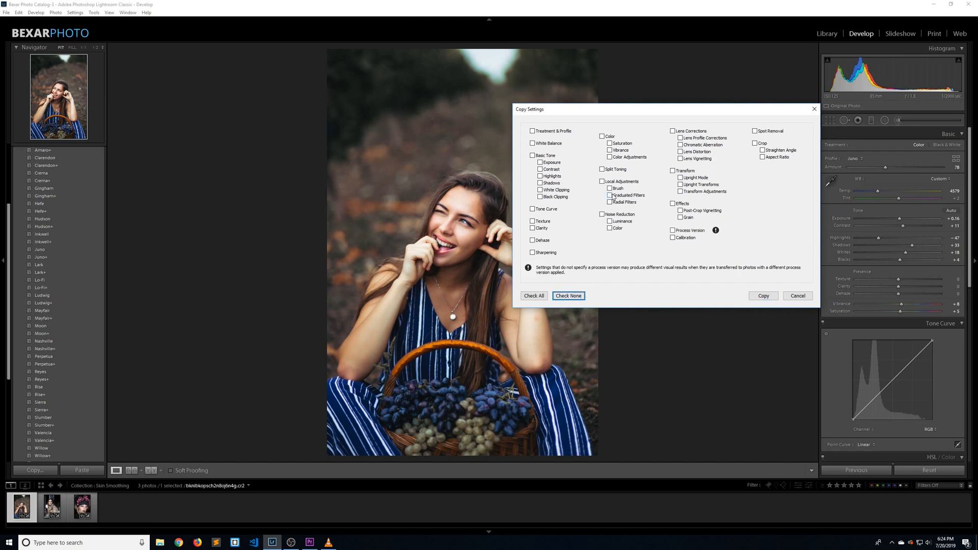
left_click(797, 296)
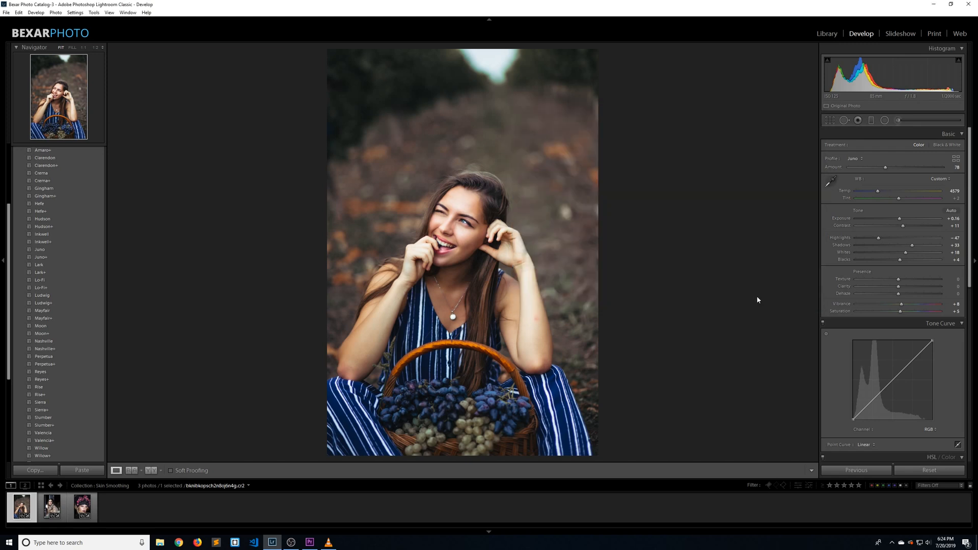
left_click(51, 507)
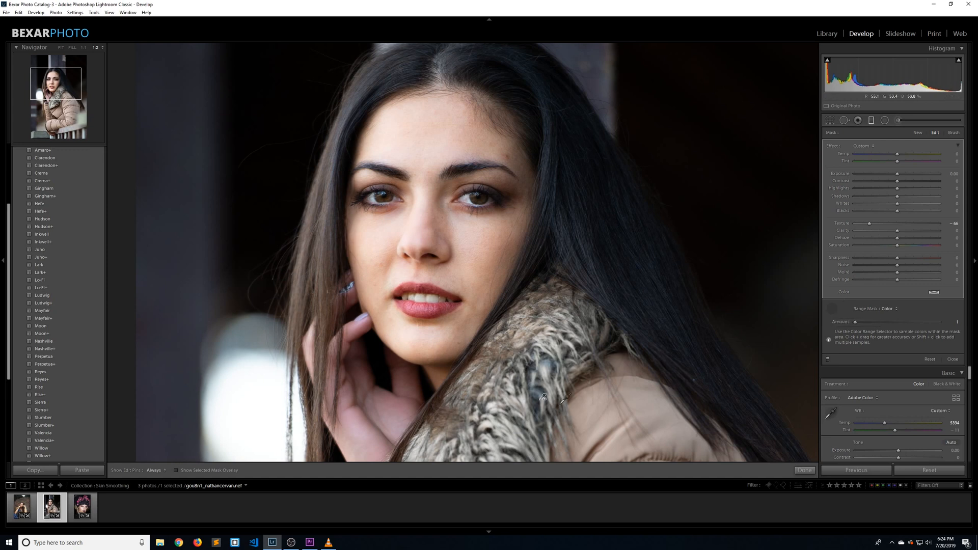
mouse_move(544, 398)
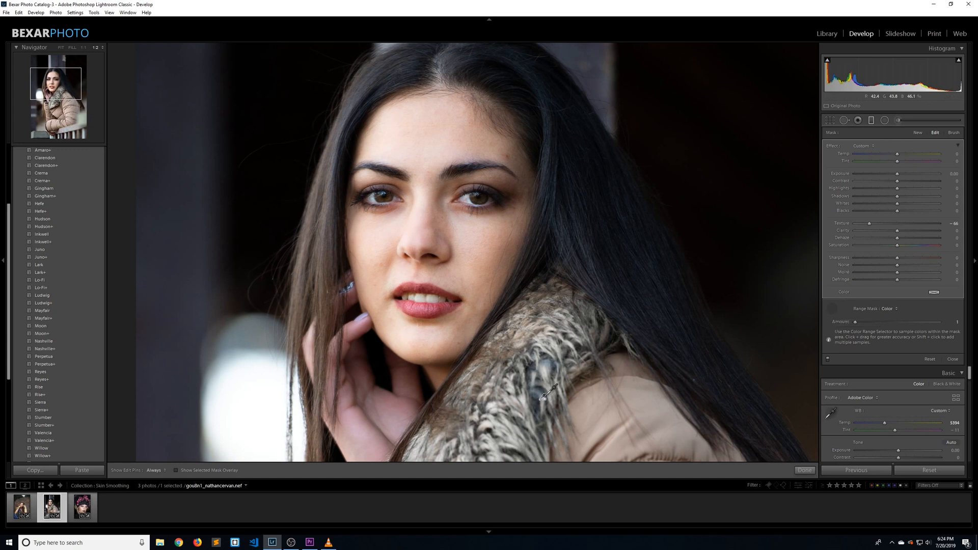
mouse_move(785, 295)
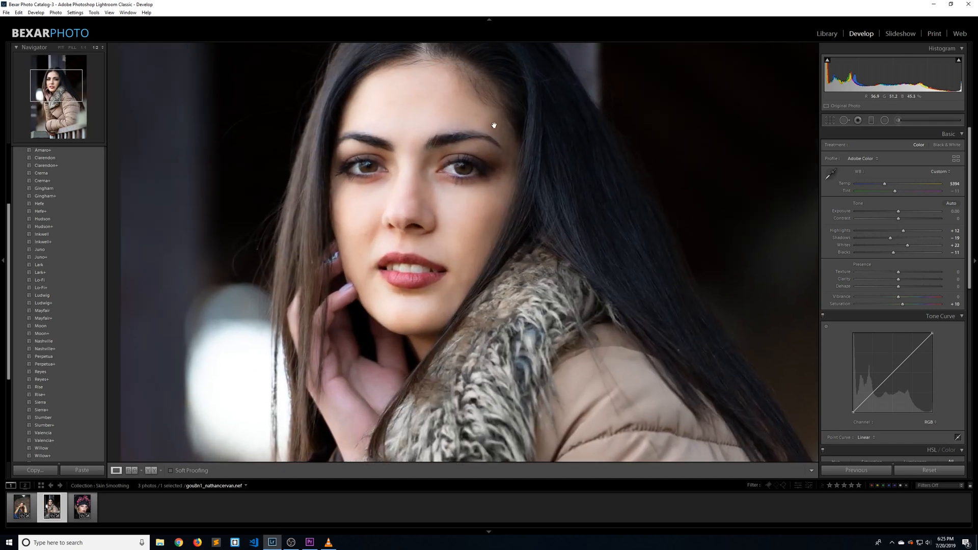
mouse_move(845, 119)
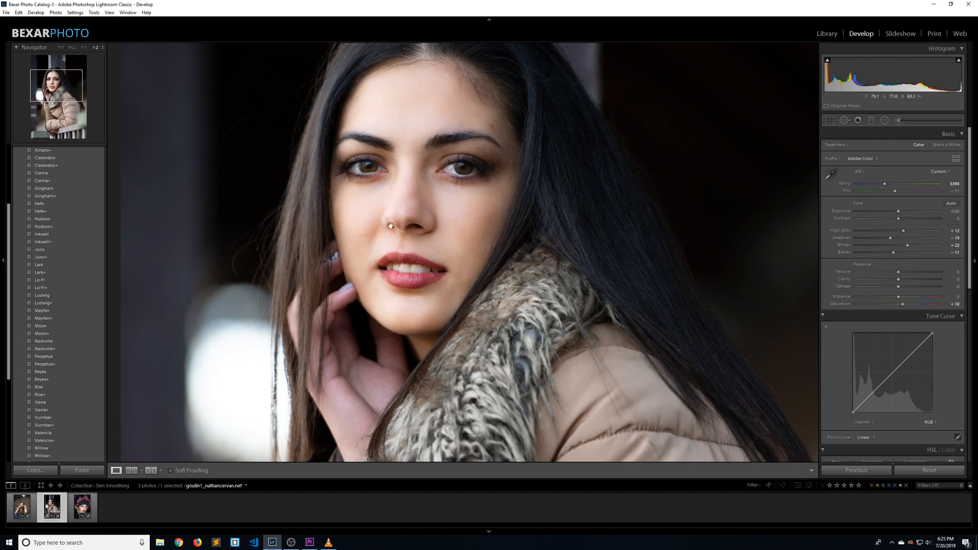
- On the third portrait, edit the pasted graduated filter and ease Texture to -26
left_click(82, 506)
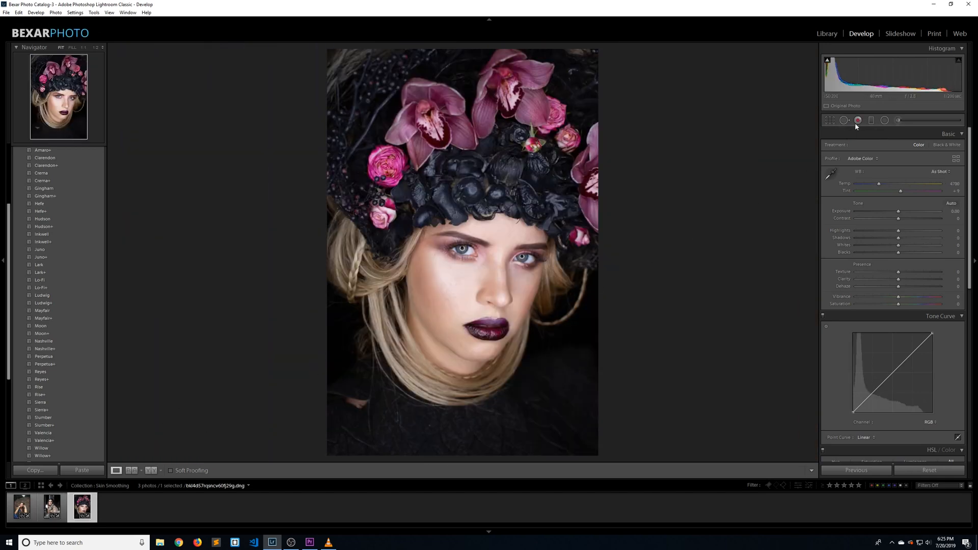
left_click(858, 120)
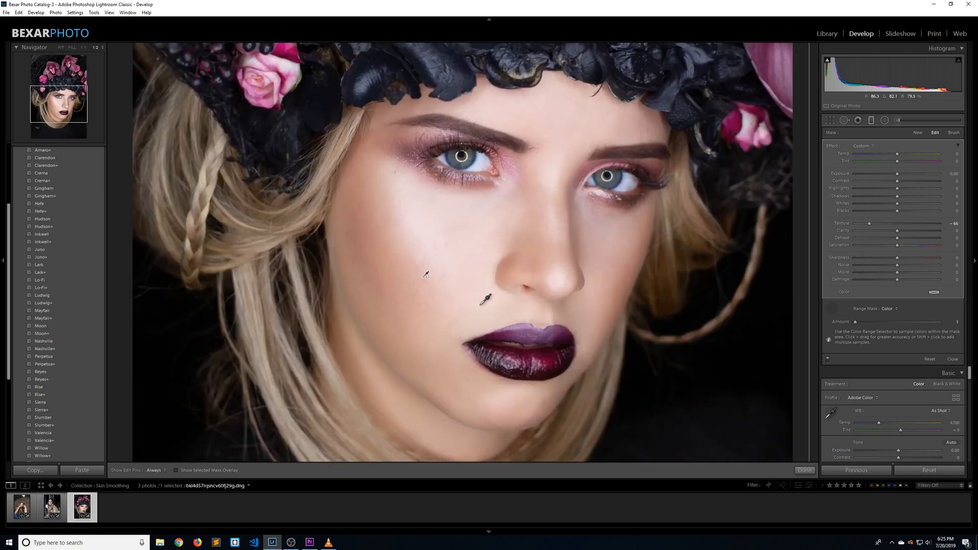
left_click_drag(872, 223, 880, 222)
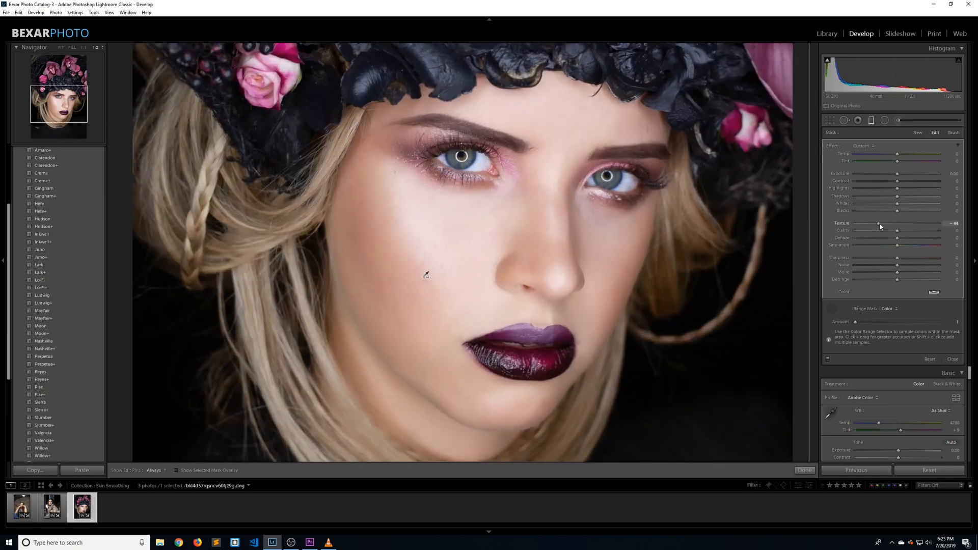
left_click_drag(879, 223, 887, 224)
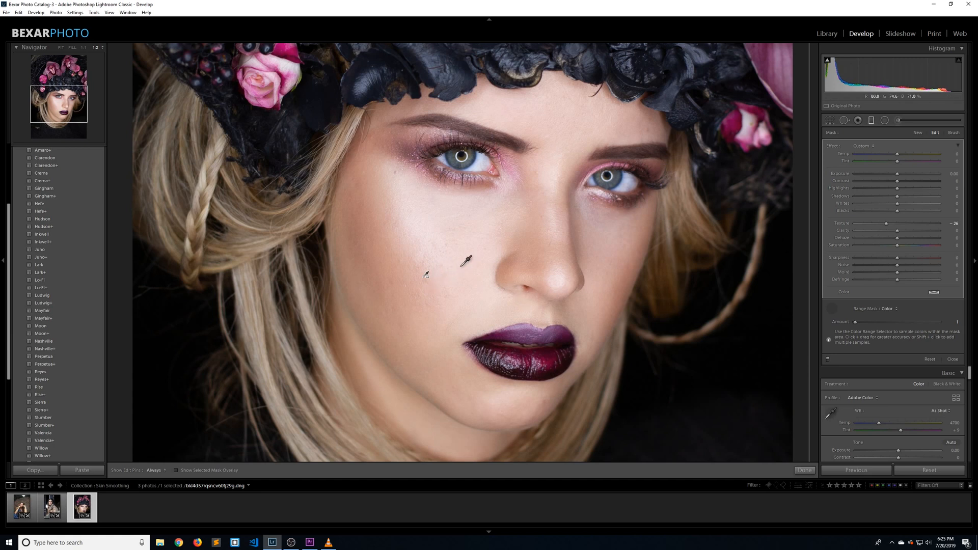
- Raise the graduated filter's Sharpness to its maximum of 100
left_click_drag(896, 261, 928, 260)
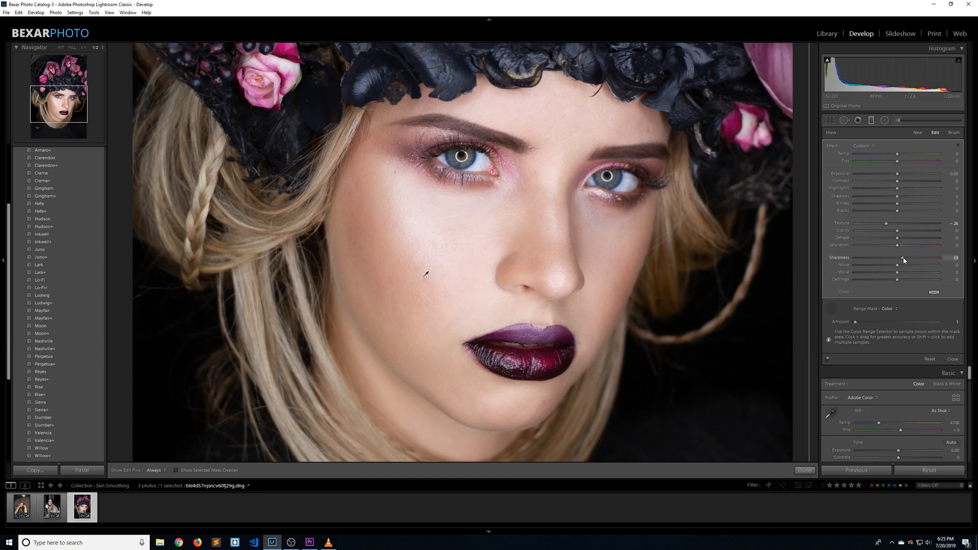
left_click_drag(907, 258, 929, 258)
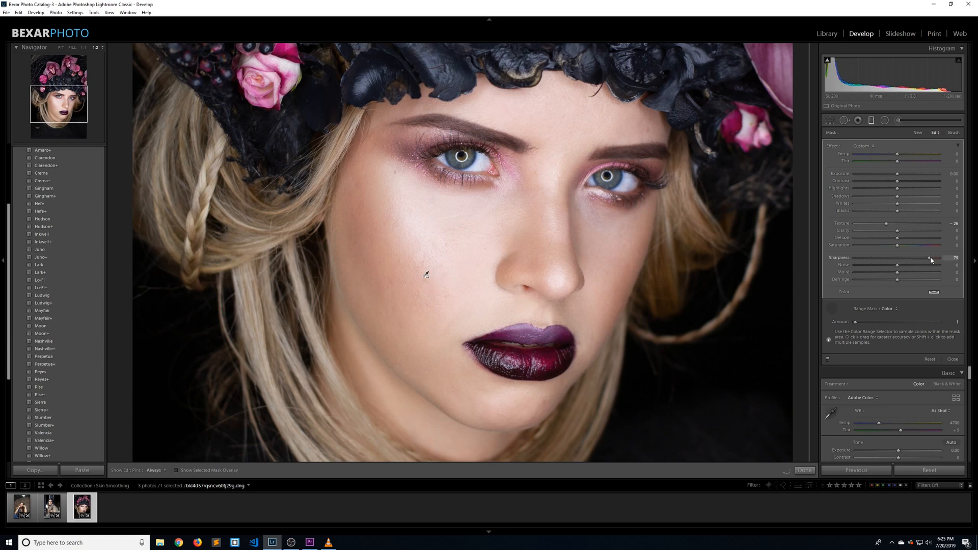
left_click_drag(930, 257, 956, 257)
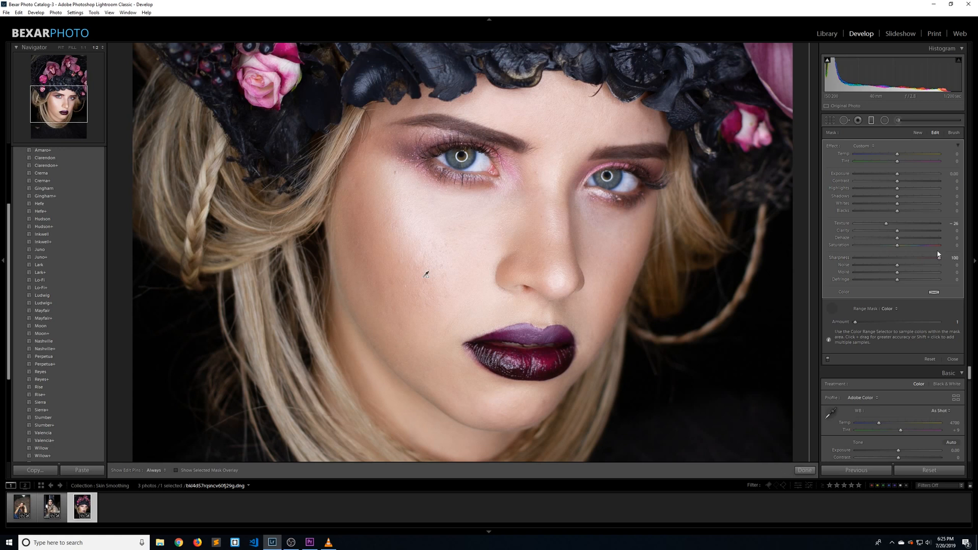